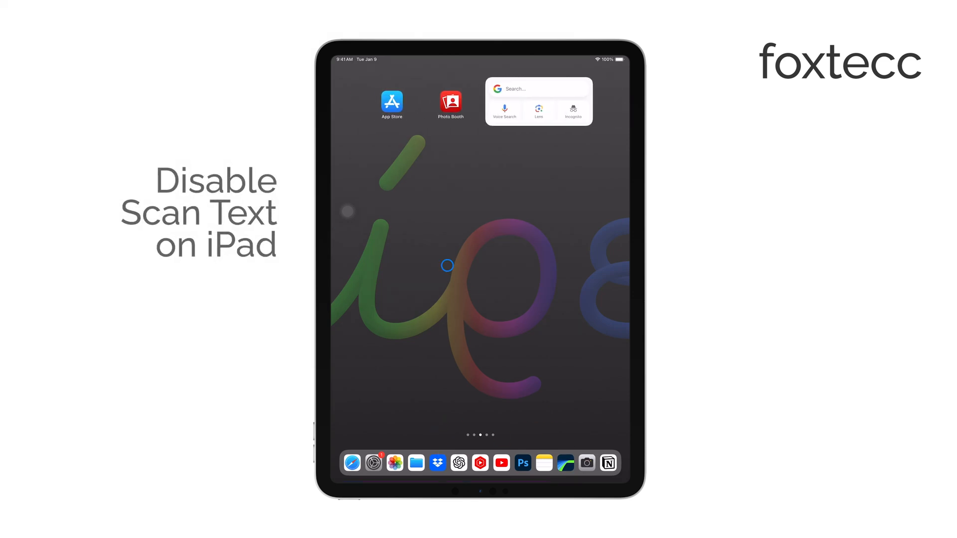
- Move to the Home Screen page holding Gmail, Mail, Outlook and Chrome
left_click(585, 462)
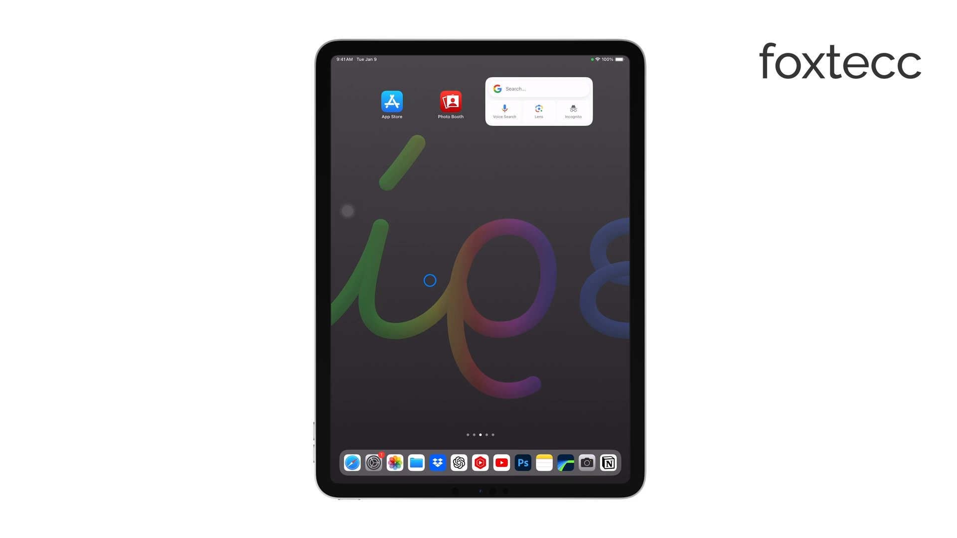
mouse_move(445, 314)
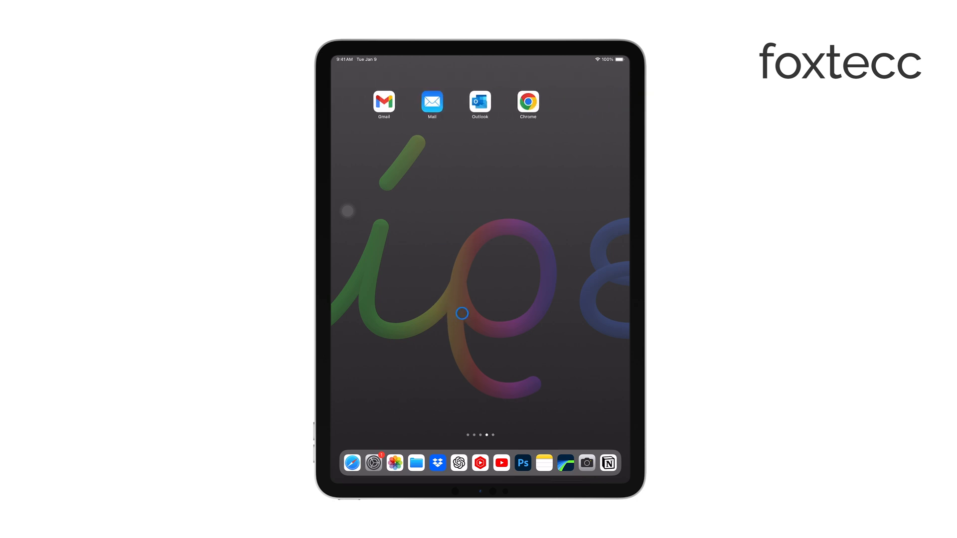
- Launch Settings from the Dock, landing on the General page
left_click(373, 461)
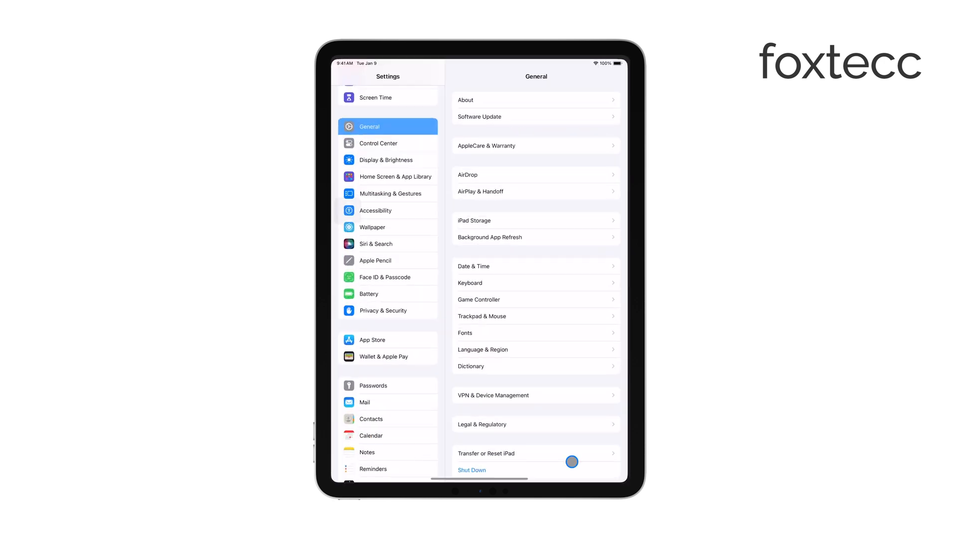
scroll("down", 3)
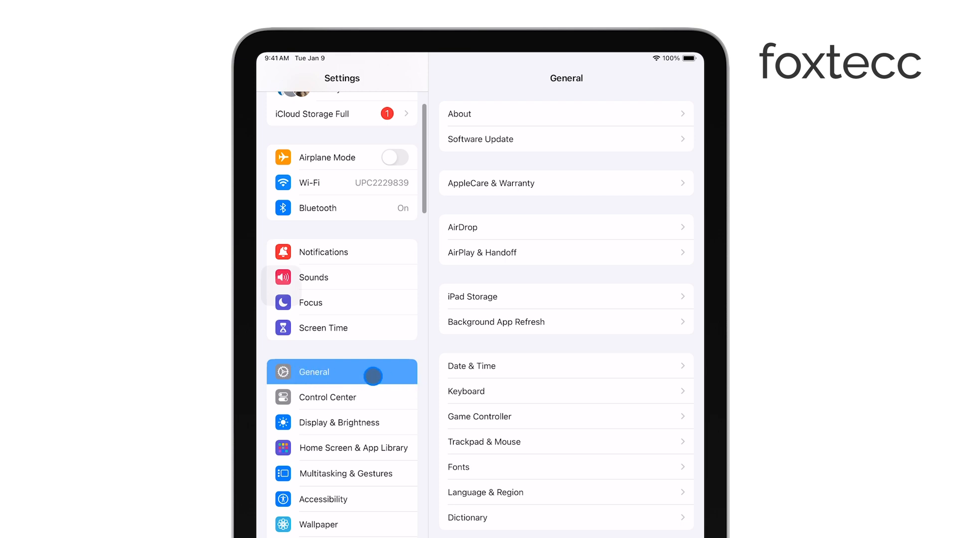
- Switch off the Live Text toggle under Language & Region to disable text scanning
scroll("down", 3)
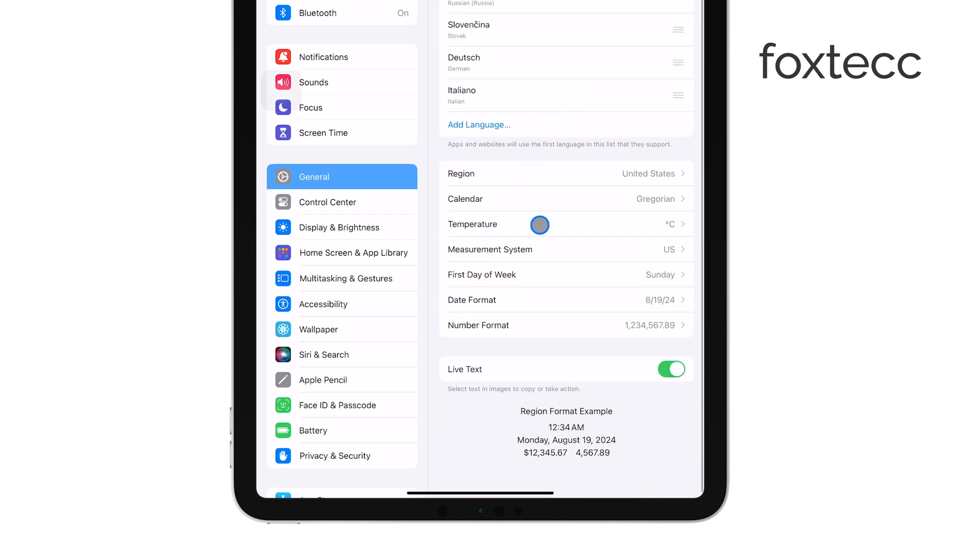
mouse_move(457, 377)
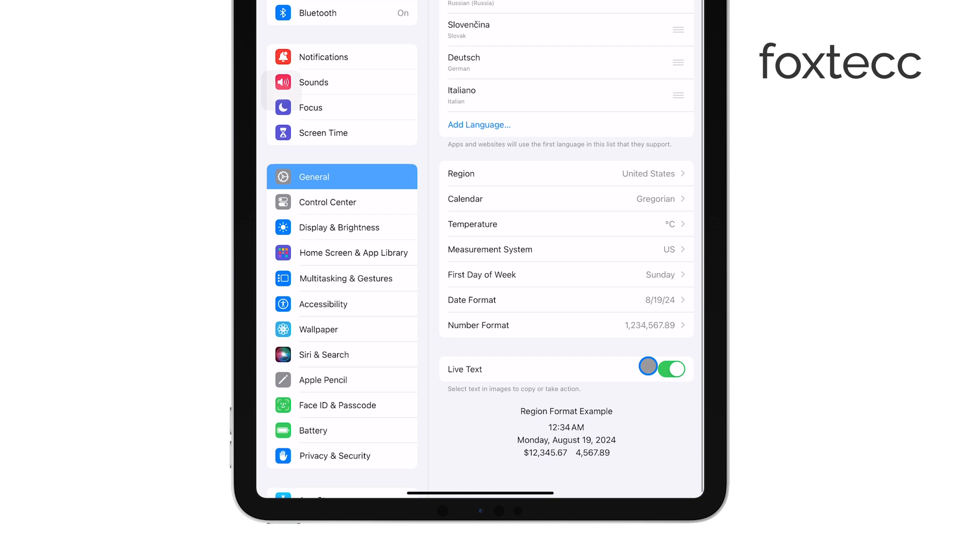
left_click(671, 369)
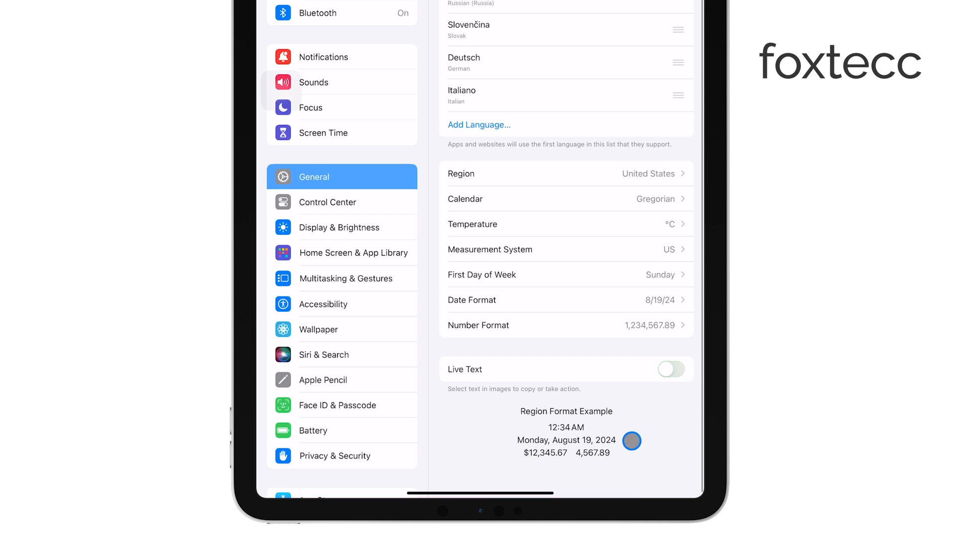